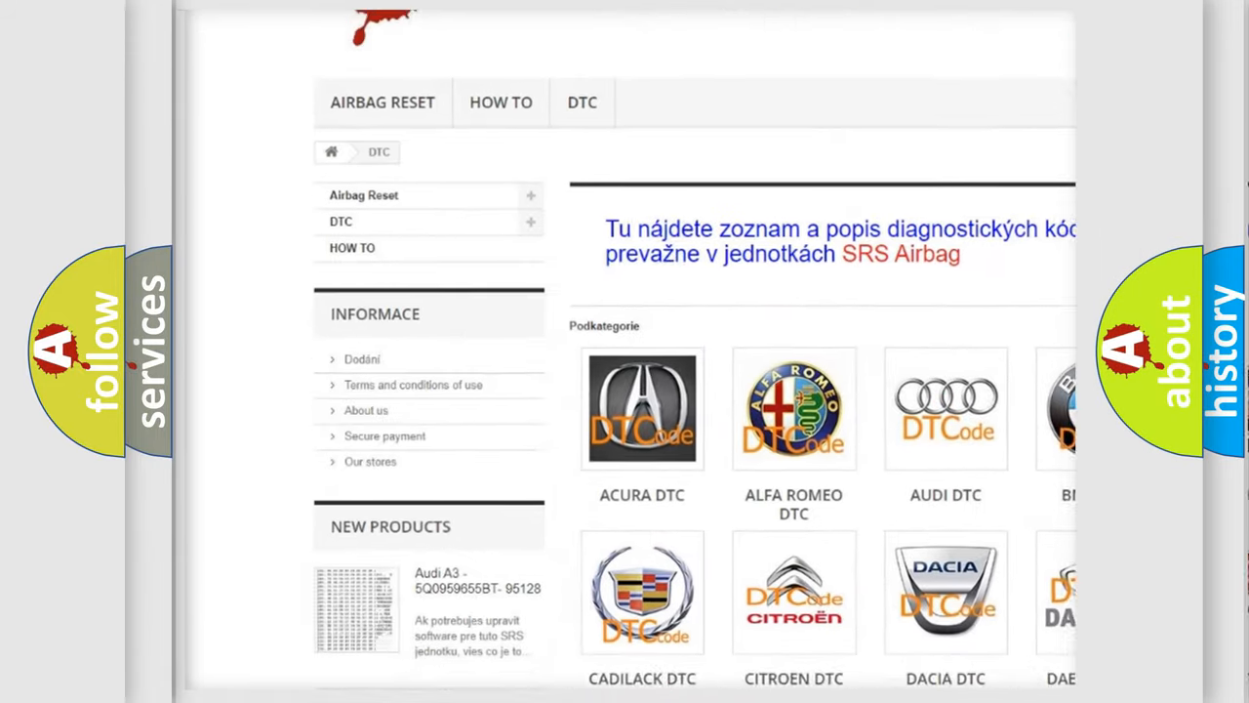
scroll(down, 3)
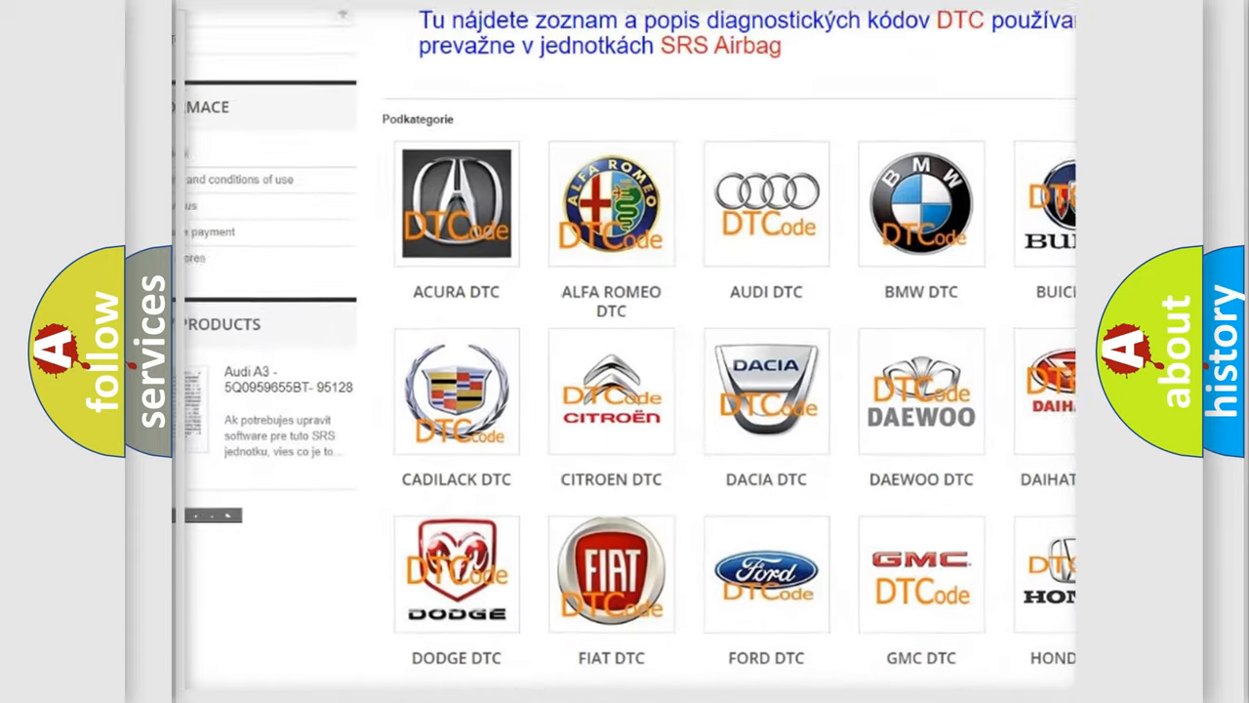
scroll(down, 3)
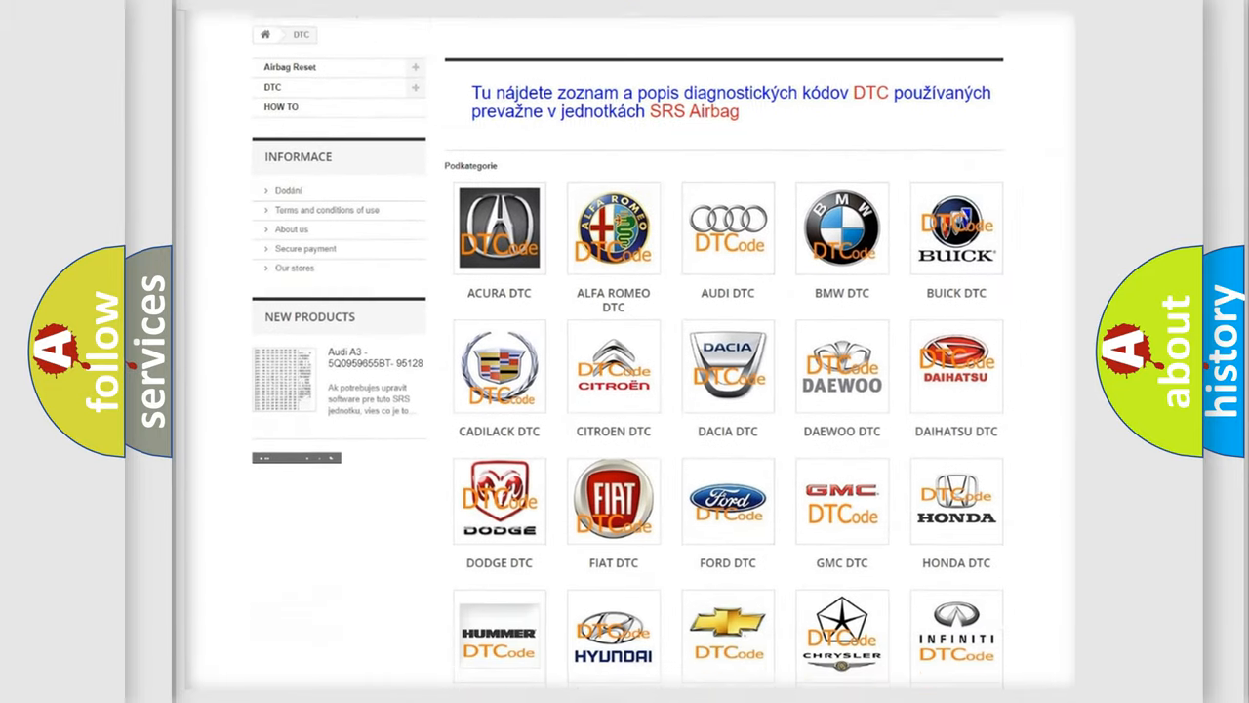
scroll(down, 3)
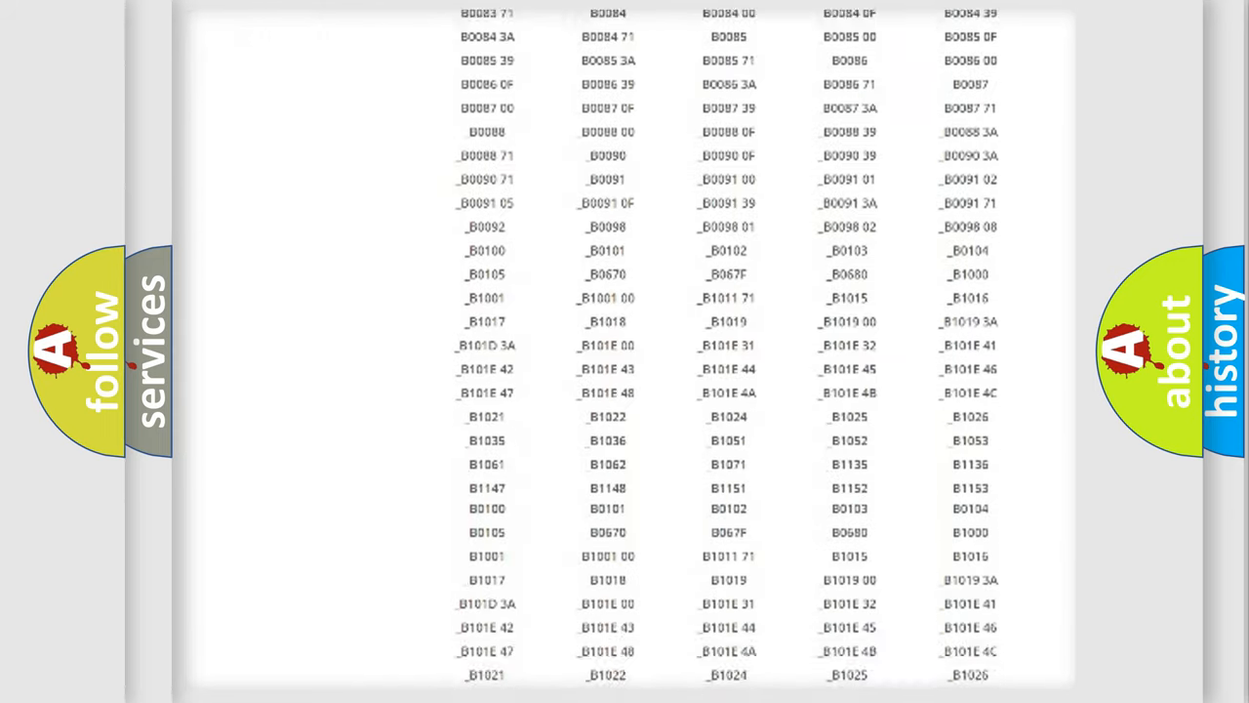
scroll(down, 3)
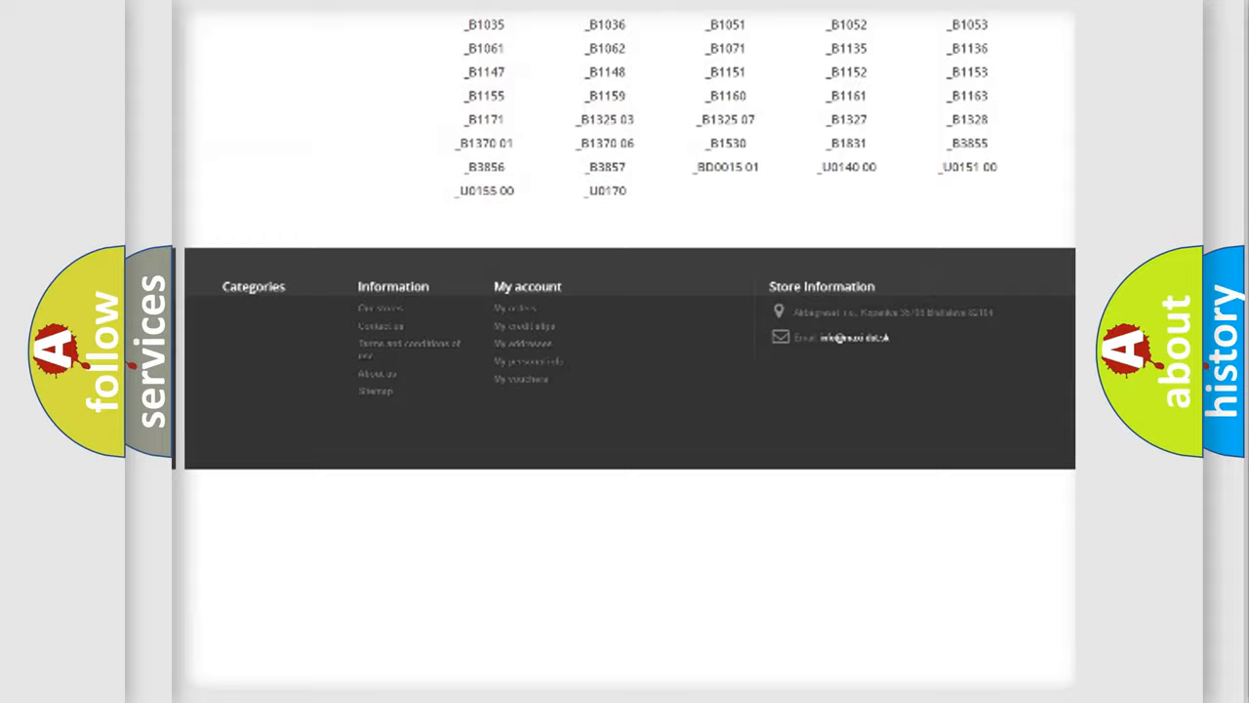
scroll(up, 3)
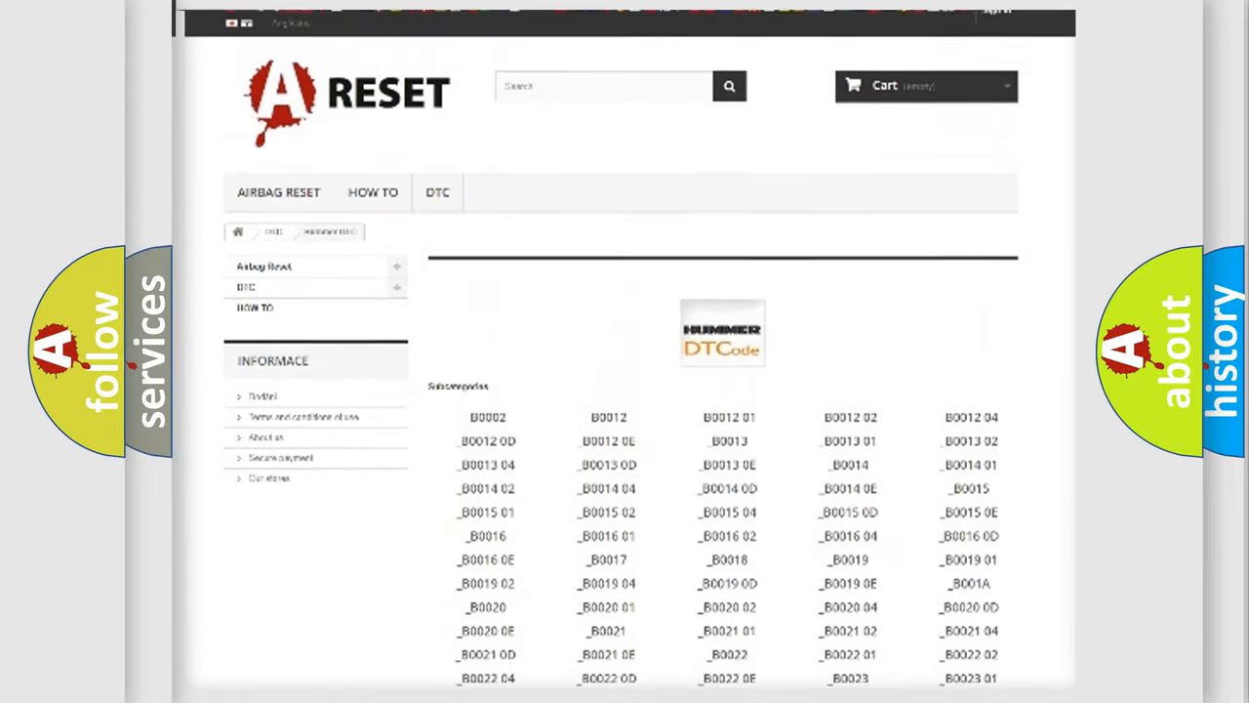